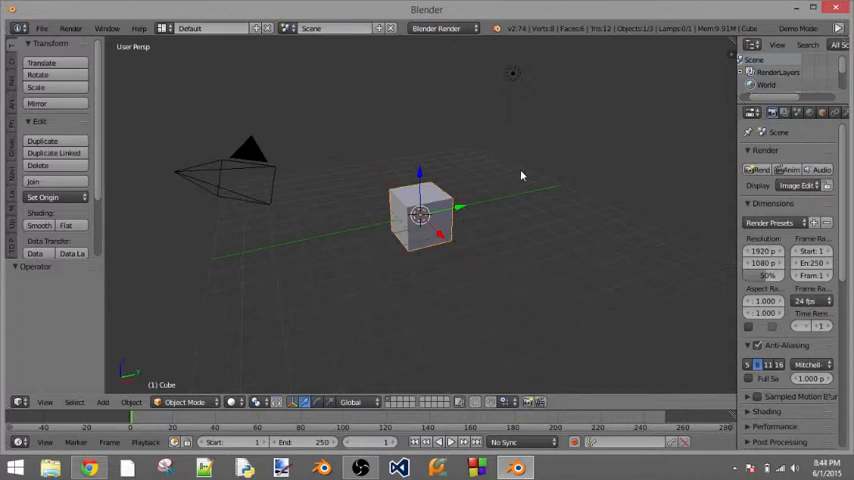
{"action": "mouse_move", "coordinate": [489, 124]}
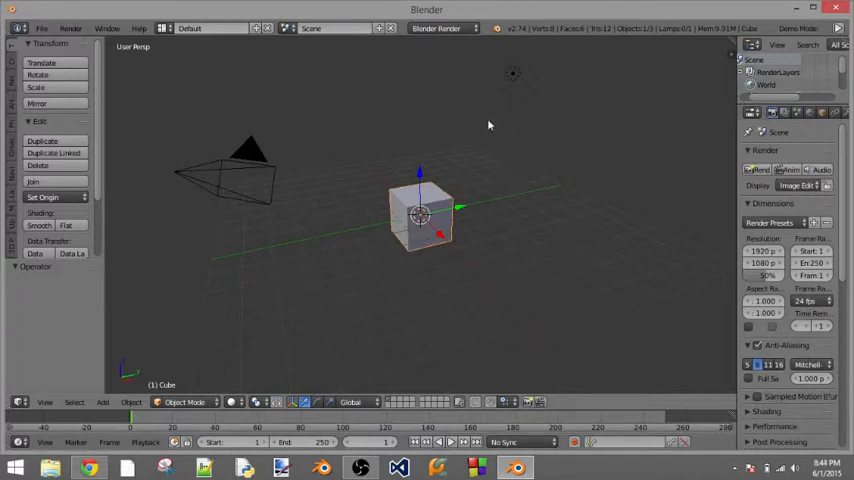
Switch the scene's render engine from Blender Render to Blender Game.
{"action": "left_click", "coordinate": [440, 27]}
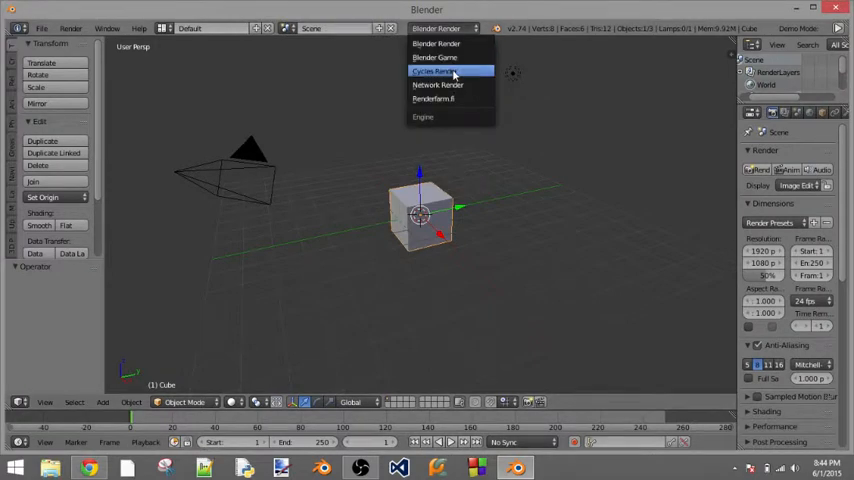
{"action": "left_click", "coordinate": [435, 57]}
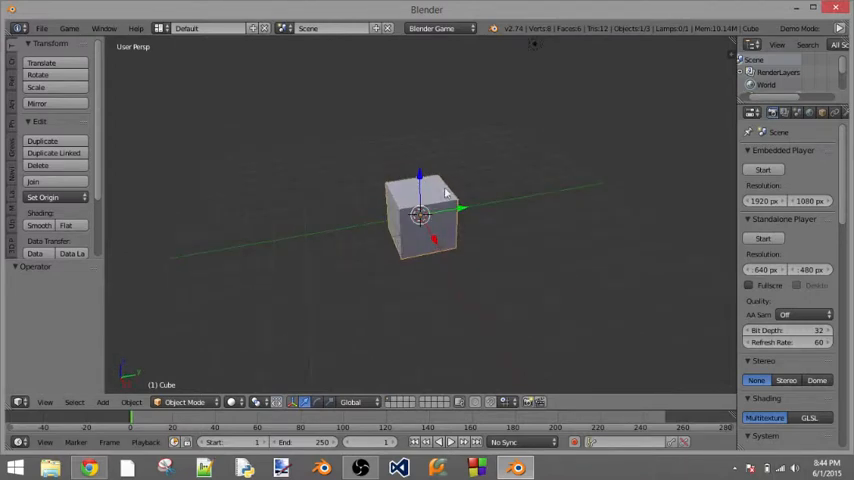
Scale the default cube down to 0.165 to make a thin slab.
{"action": "left_click_drag", "start_coordinate": [420, 215], "coordinate": [420, 140]}
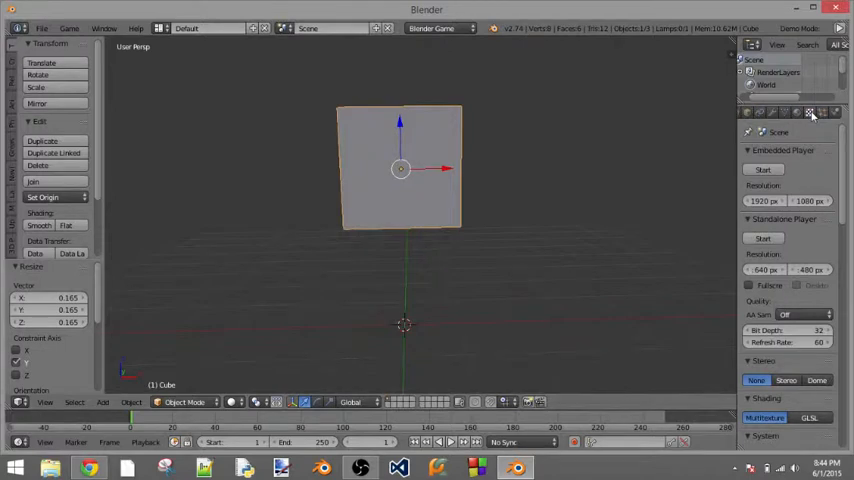
Give the cube's material a pale cyan diffuse colour.
{"action": "left_click", "coordinate": [810, 116]}
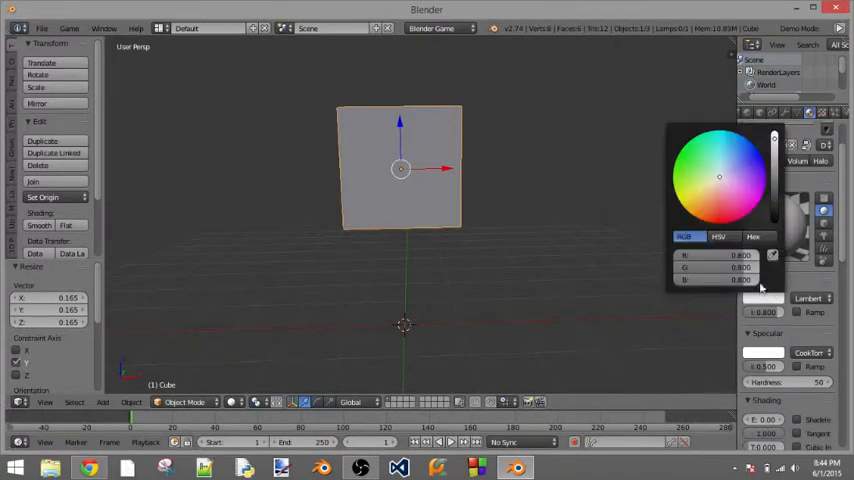
{"action": "left_click", "coordinate": [717, 166]}
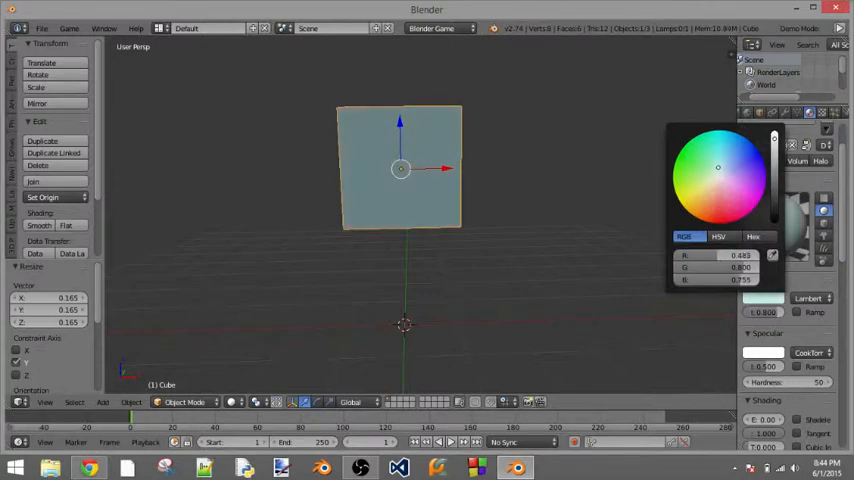
{"action": "left_click", "coordinate": [423, 172]}
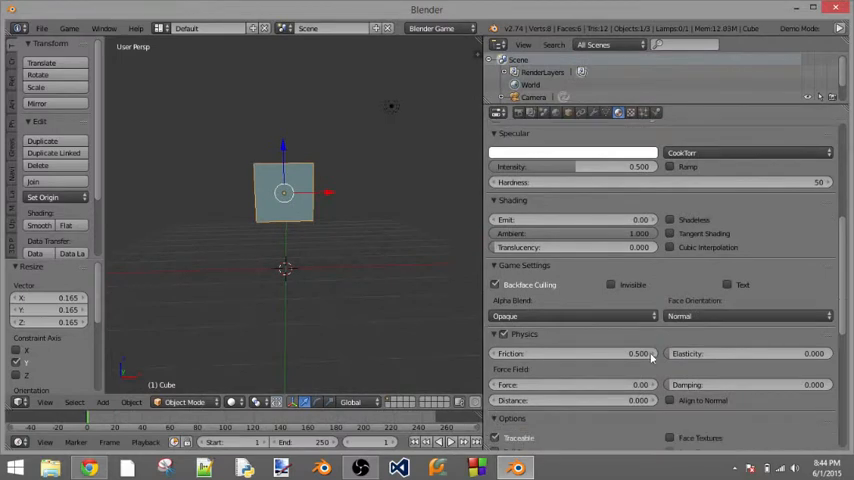
Tick the Transparency checkbox in the cube's material settings.
{"action": "scroll", "scroll_direction": "down", "scroll_amount": 3}
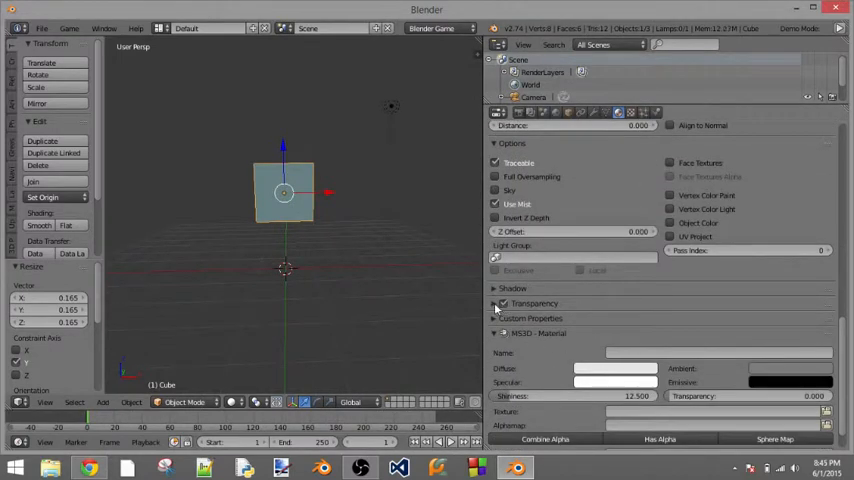
{"action": "left_click", "coordinate": [503, 303]}
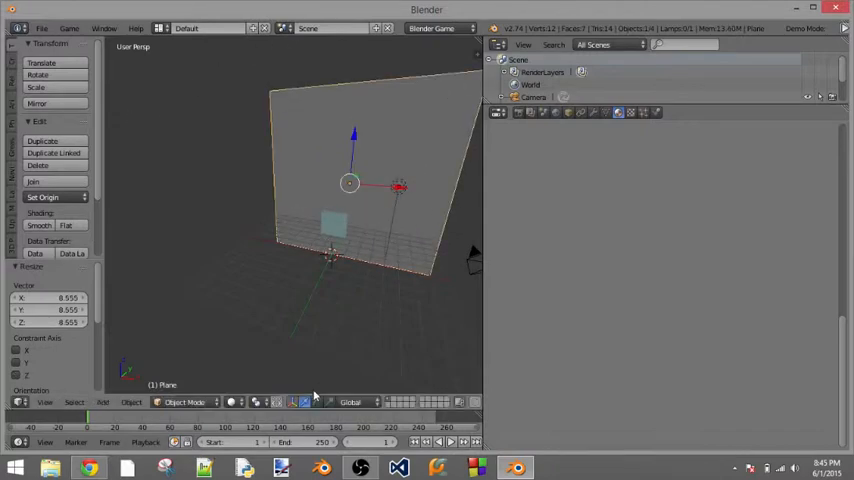
Enter Edit Mode on the plane and create its first, green material.
{"action": "left_click", "coordinate": [180, 402]}
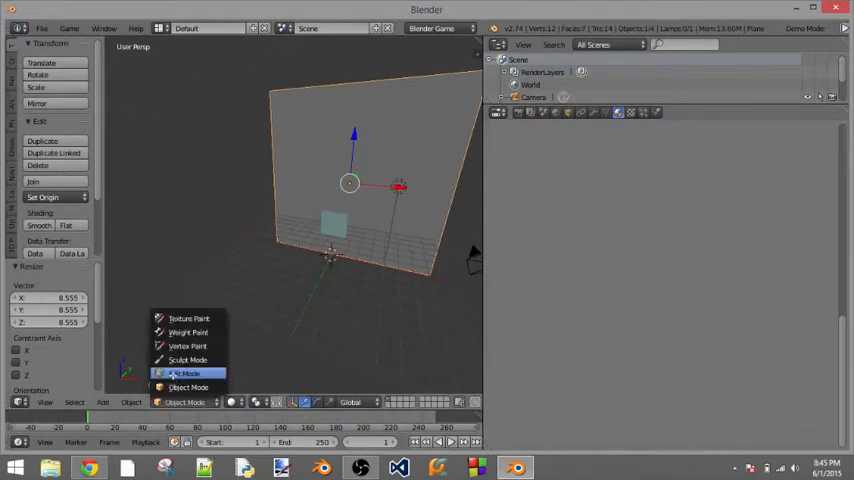
{"action": "left_click", "coordinate": [185, 370]}
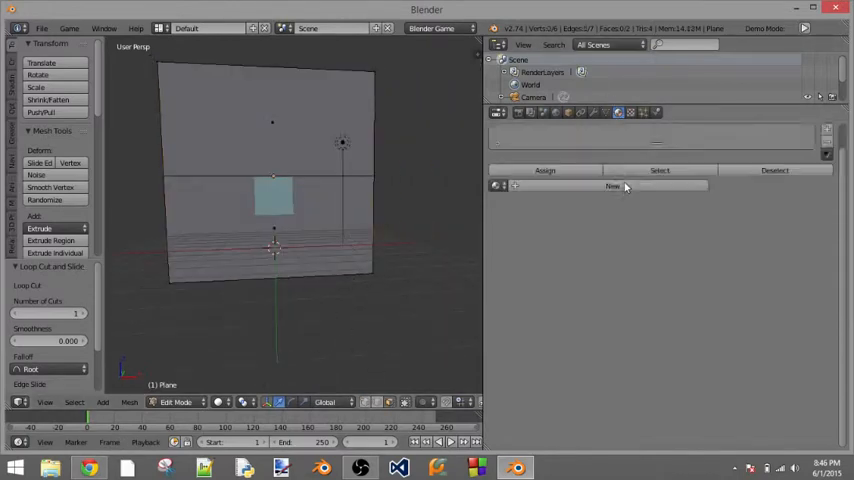
{"action": "left_click", "coordinate": [611, 186]}
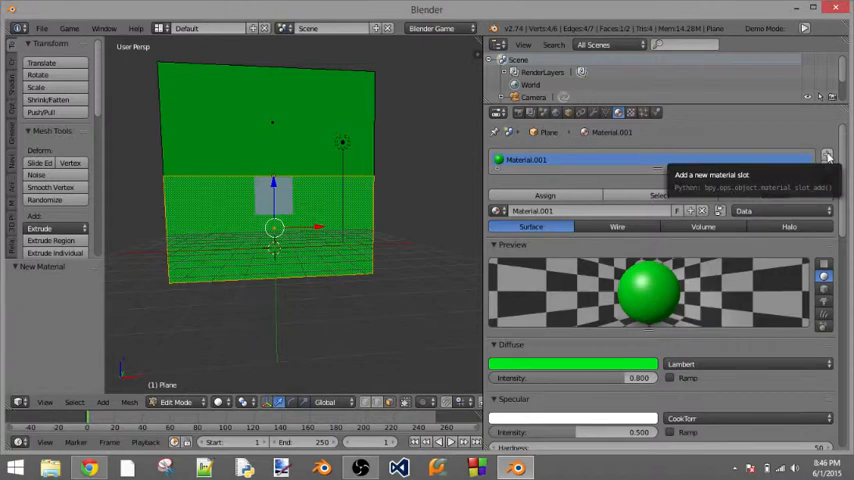
Add a magenta second material to the lower faces, then return to Object Mode.
{"action": "left_click", "coordinate": [832, 158]}
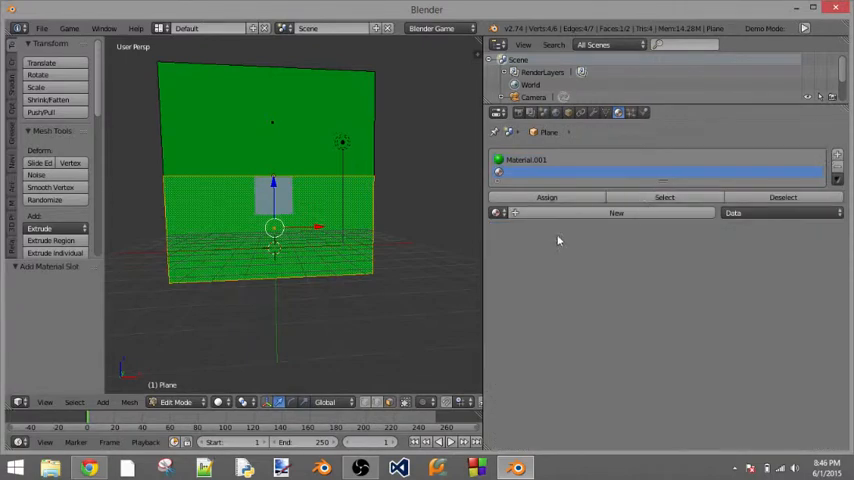
{"action": "left_click", "coordinate": [616, 212]}
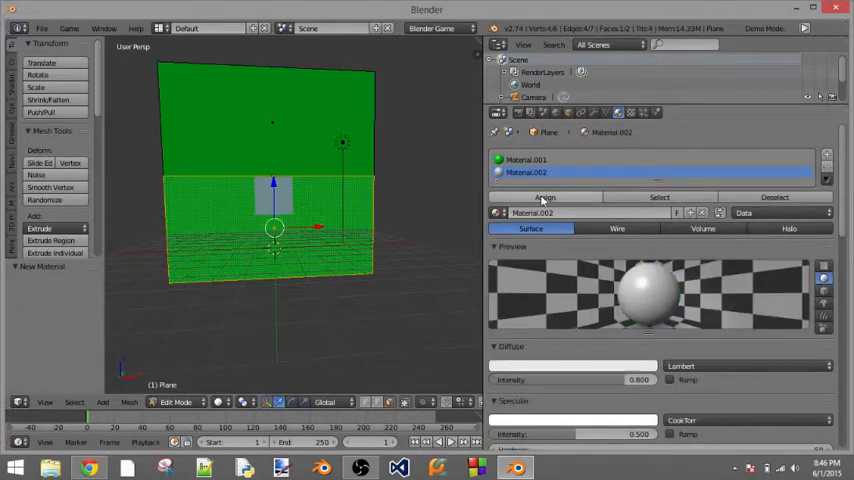
{"action": "left_click", "coordinate": [544, 197]}
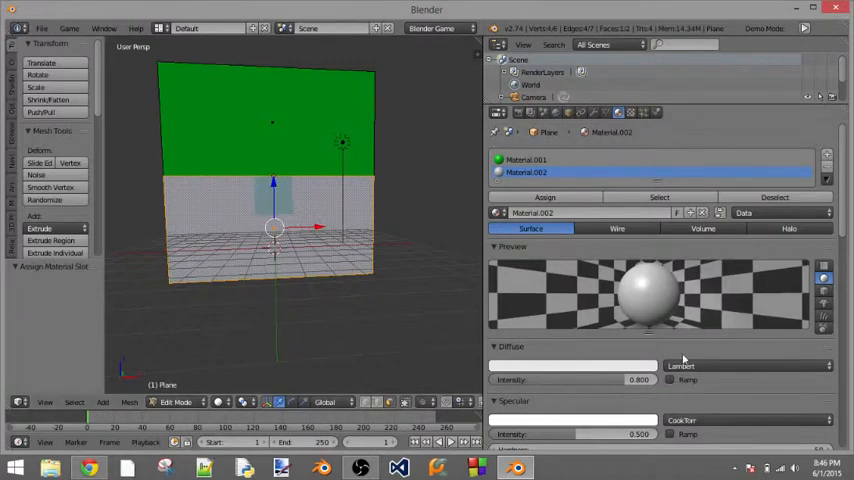
{"action": "left_click", "coordinate": [568, 362]}
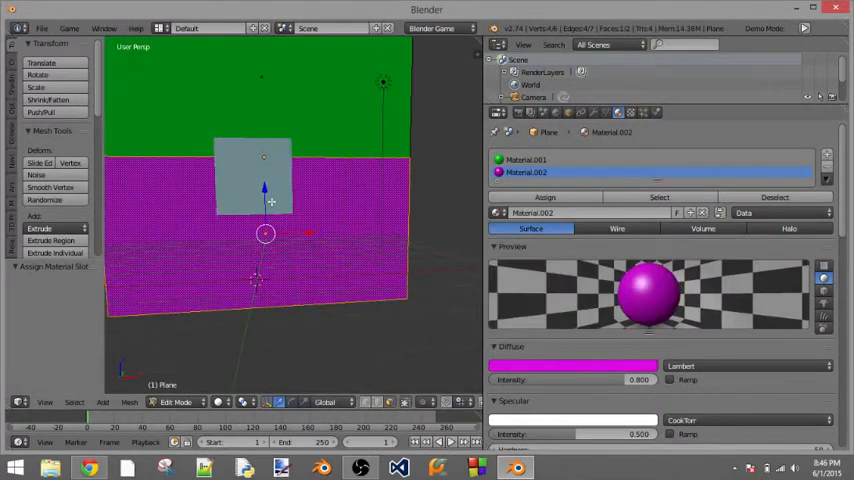
{"action": "left_click", "coordinate": [175, 401]}
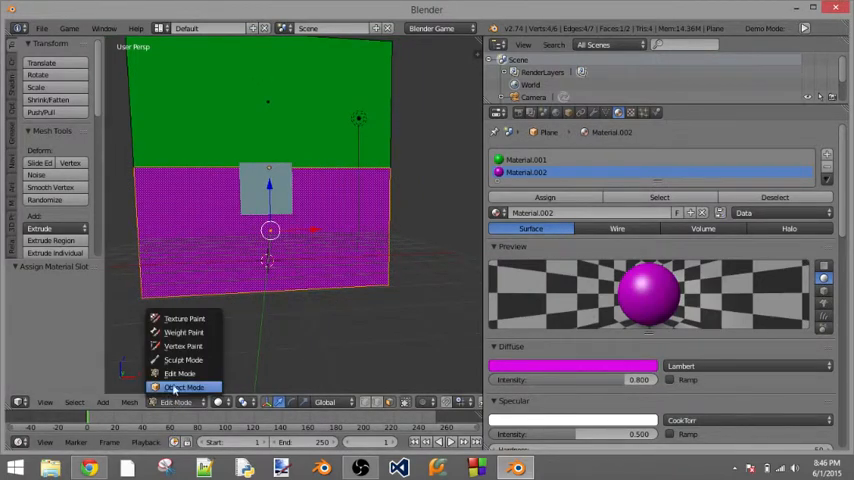
{"action": "left_click", "coordinate": [191, 386]}
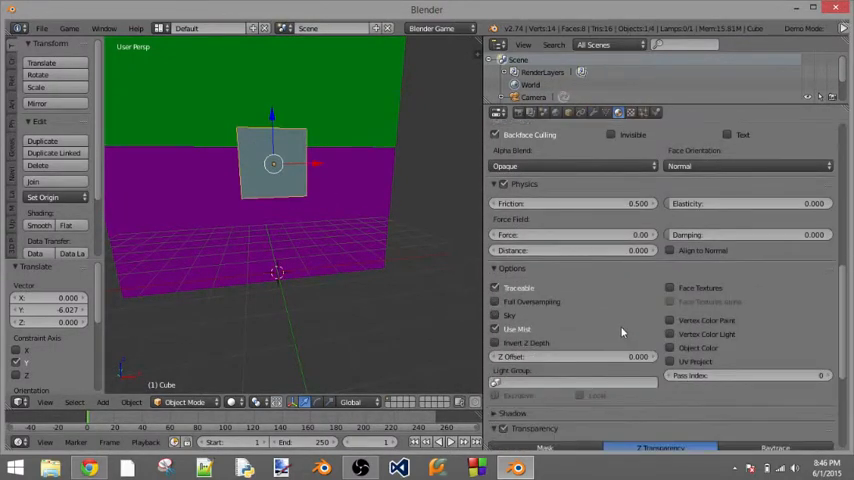
Set the cube material to Z Transparency with alpha around 0.15.
{"action": "scroll", "scroll_direction": "down", "scroll_amount": 3}
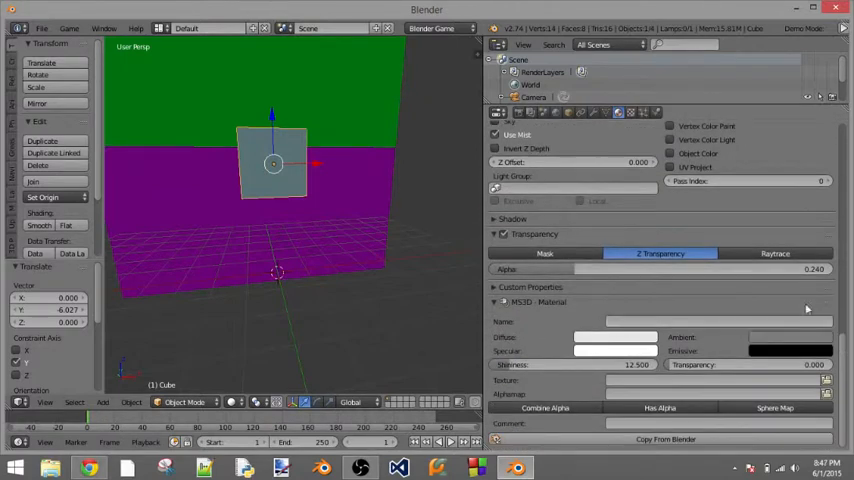
{"action": "mouse_move", "coordinate": [720, 282]}
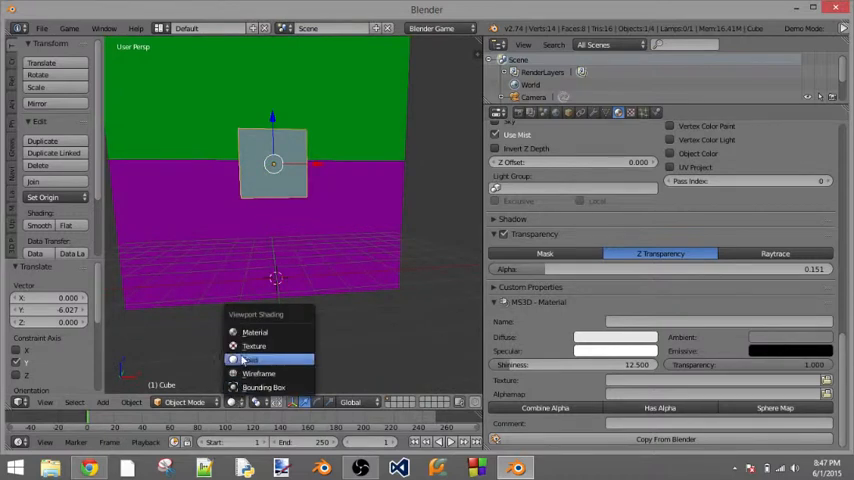
Set the 3D viewport shading to Texture.
{"action": "left_click", "coordinate": [250, 359]}
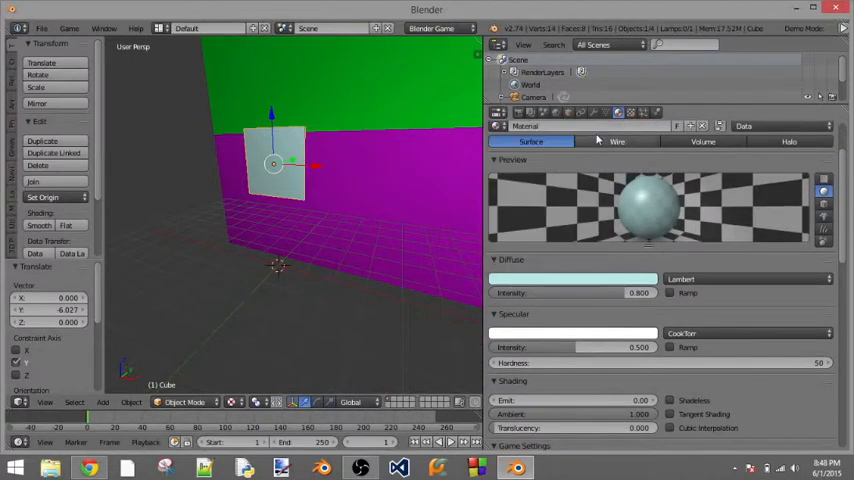
Change the cube material's diffuse colour from pale cyan to white.
{"action": "left_click", "coordinate": [573, 279]}
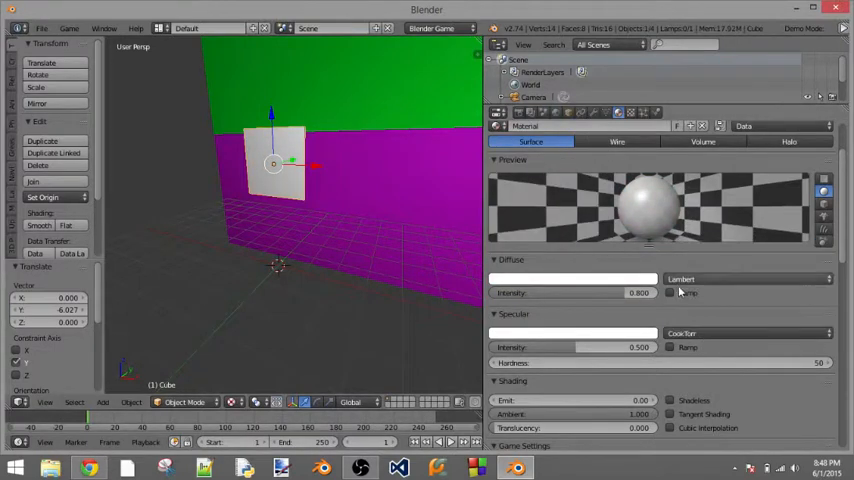
{"action": "scroll", "scroll_direction": "down", "scroll_amount": 3}
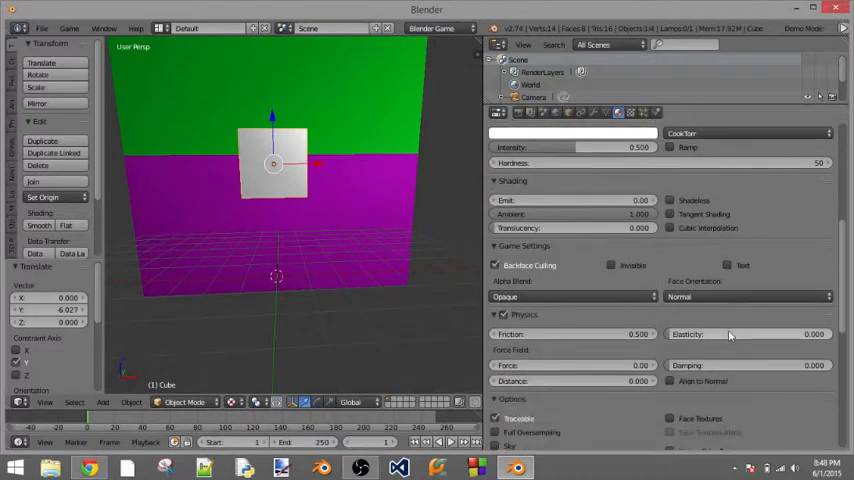
{"action": "scroll", "scroll_direction": "down", "scroll_amount": 3}
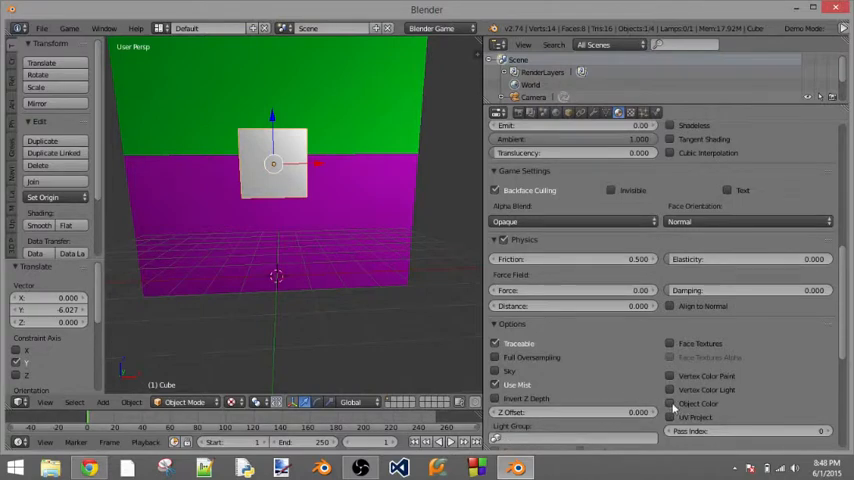
{"action": "scroll", "scroll_direction": "down", "scroll_amount": 3}
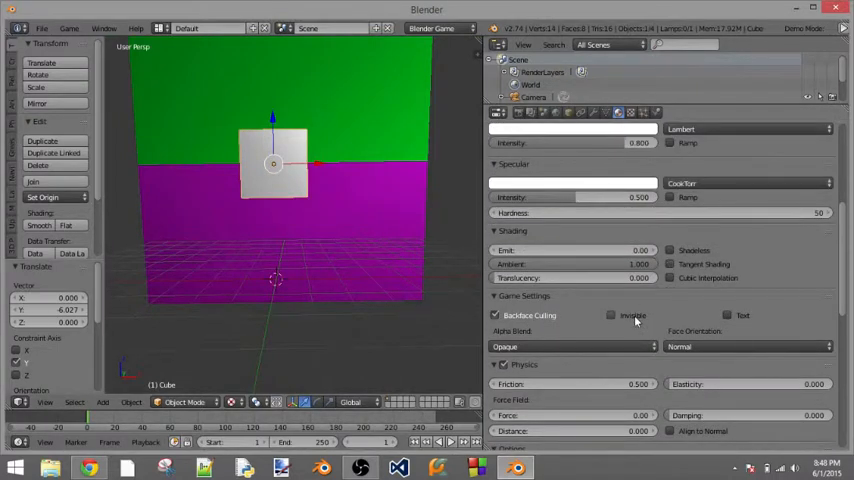
{"action": "mouse_move", "coordinate": [523, 250]}
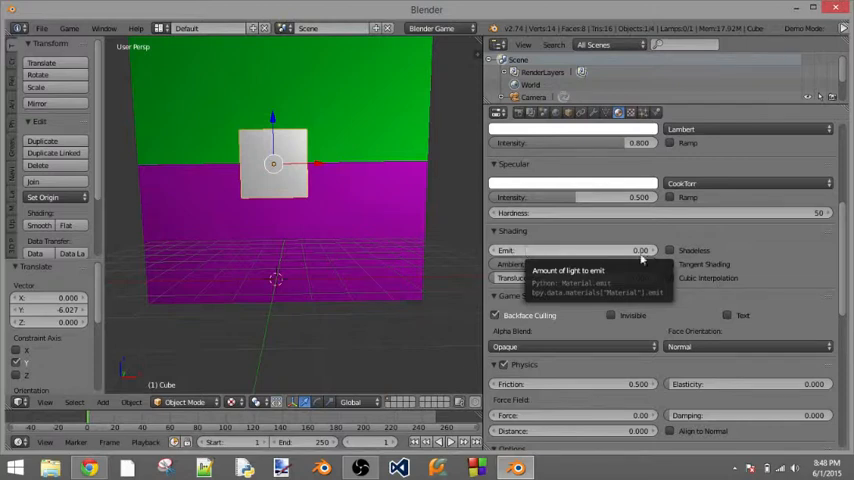
{"action": "mouse_move", "coordinate": [535, 247]}
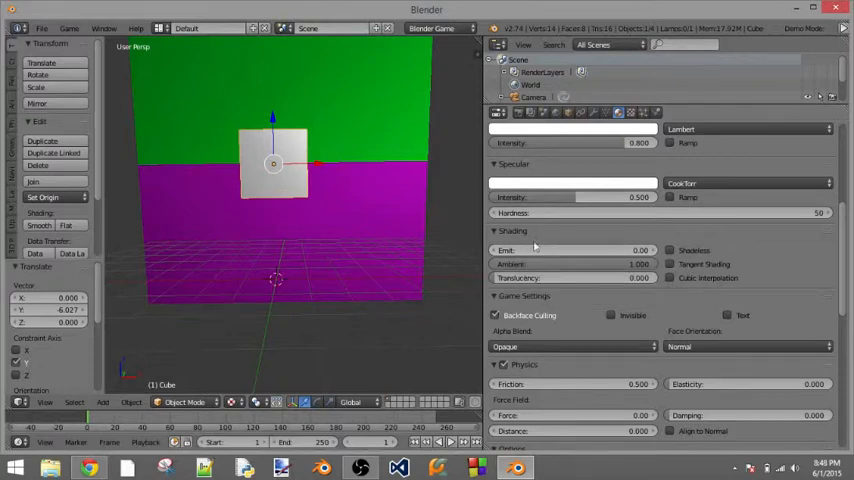